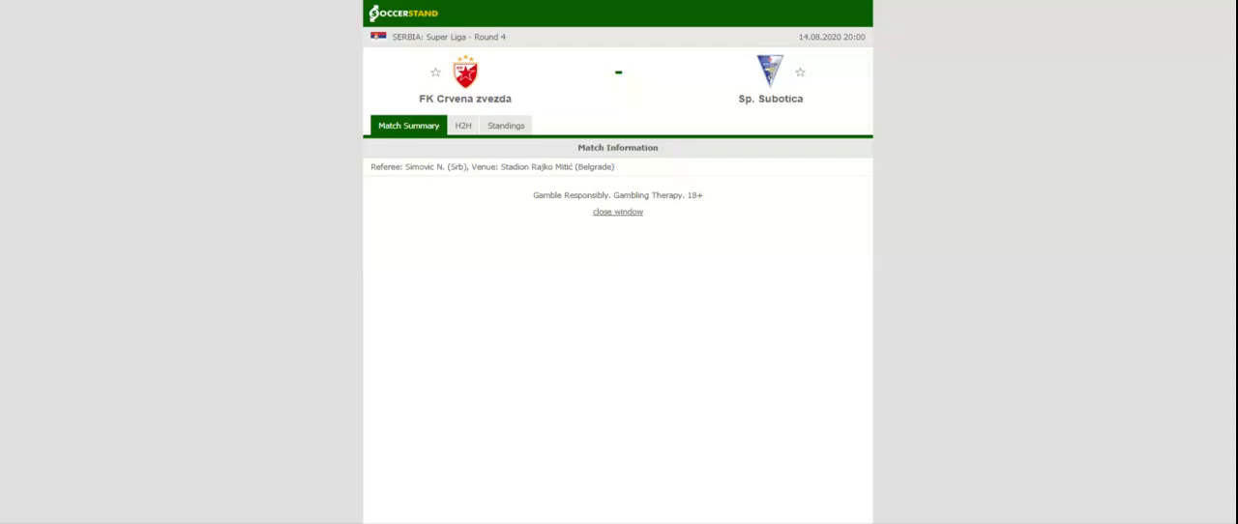
# Step: Show the league standings for the Crvena zvezda vs Sp. Subotica match
pyautogui.click(504, 135)
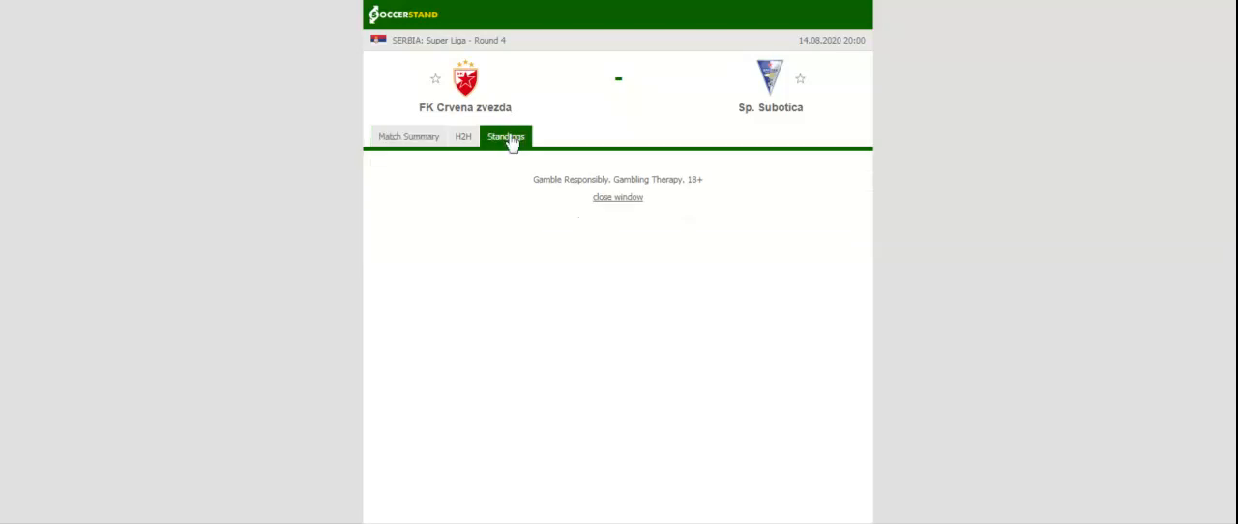
# Step: View the Serbian Super Liga table, then move to the H2H comparison of both teams
pyautogui.click(503, 135)
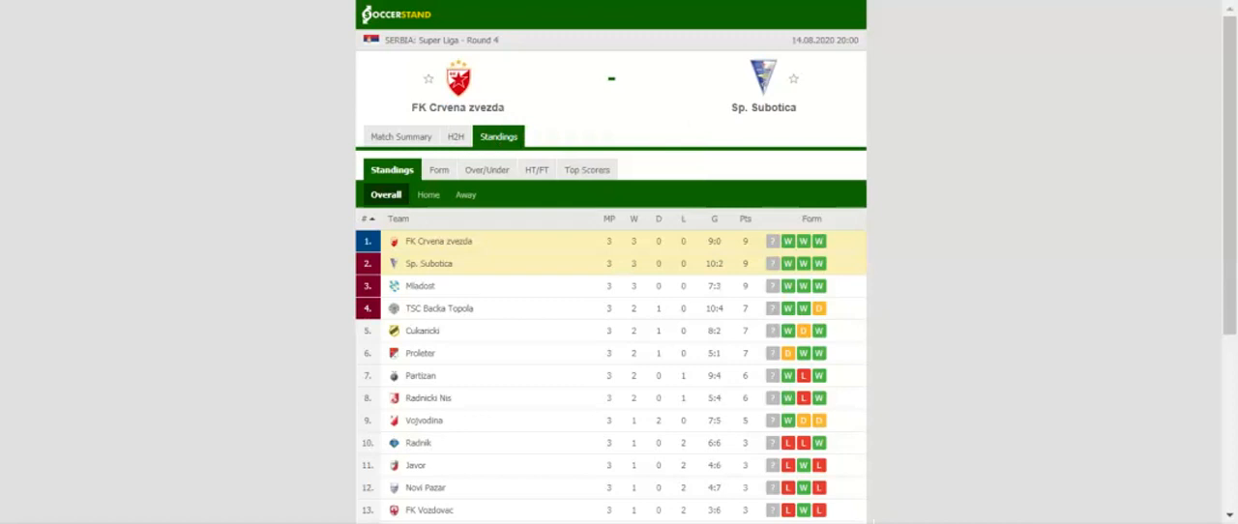
pyautogui.moveTo(445, 127)
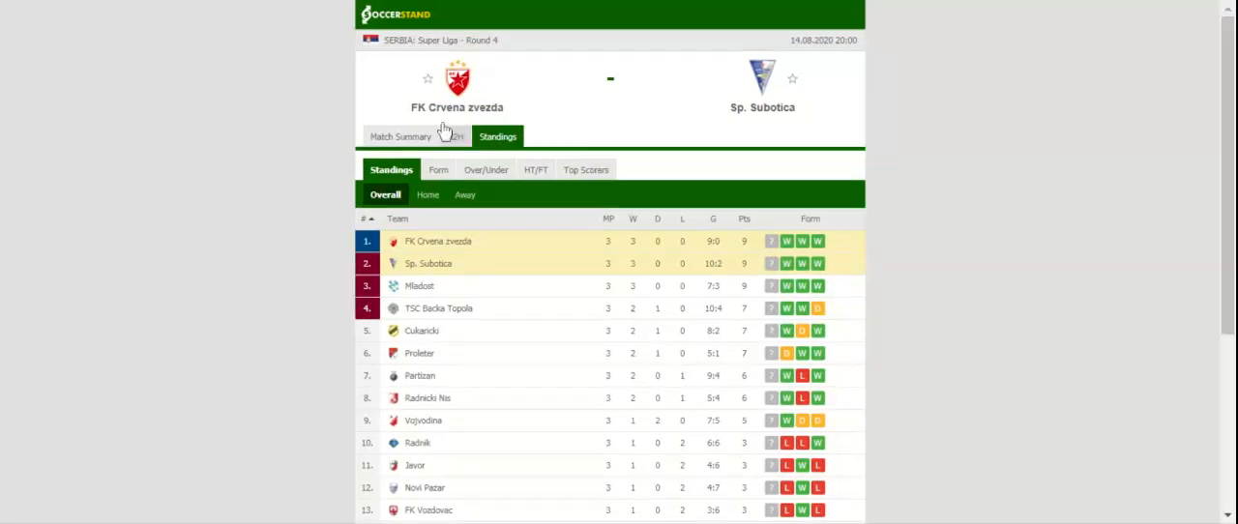
pyautogui.click(462, 136)
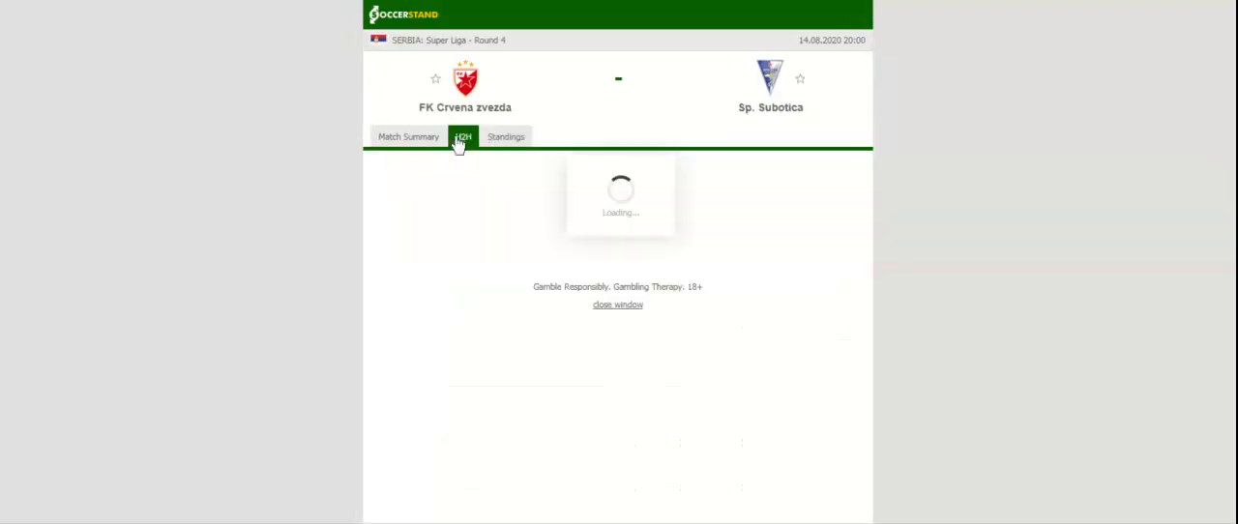
# Step: Filter the H2H view to Sp. Subotica's recent away matches
pyautogui.click(462, 135)
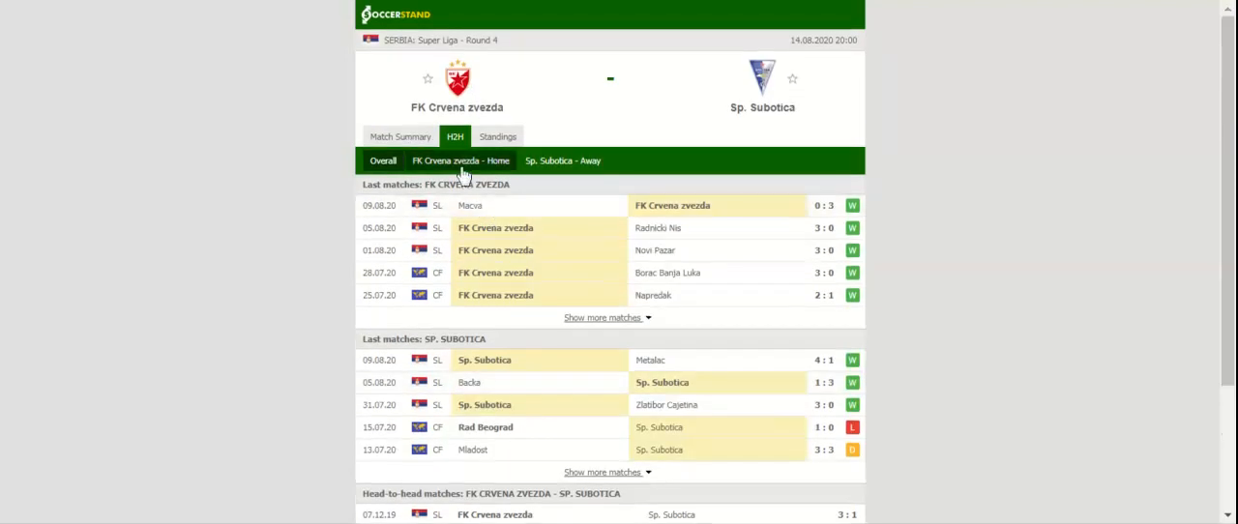
pyautogui.click(561, 161)
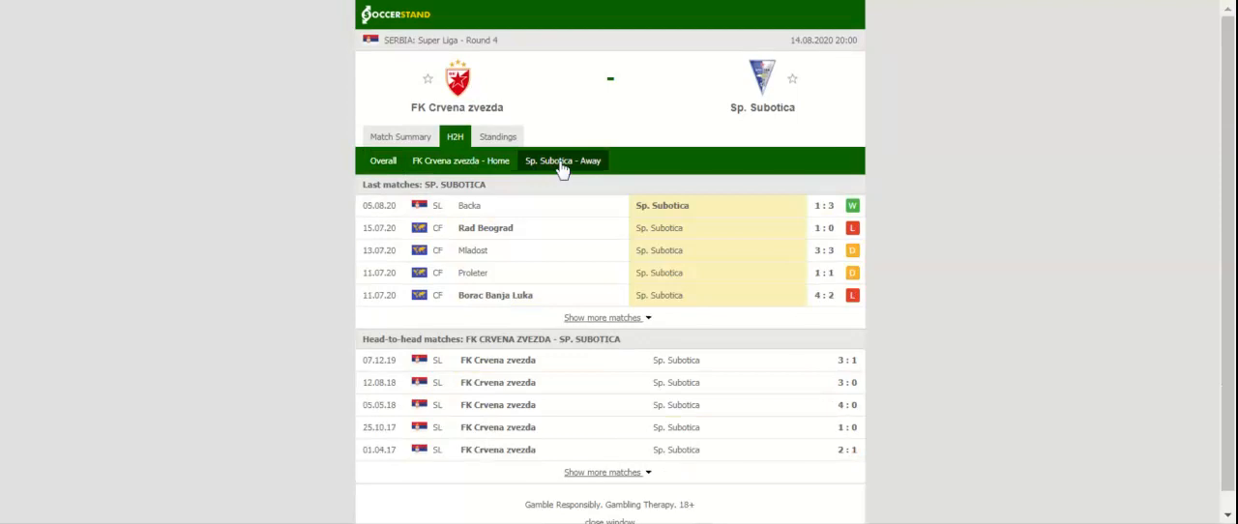
pyautogui.moveTo(564, 166)
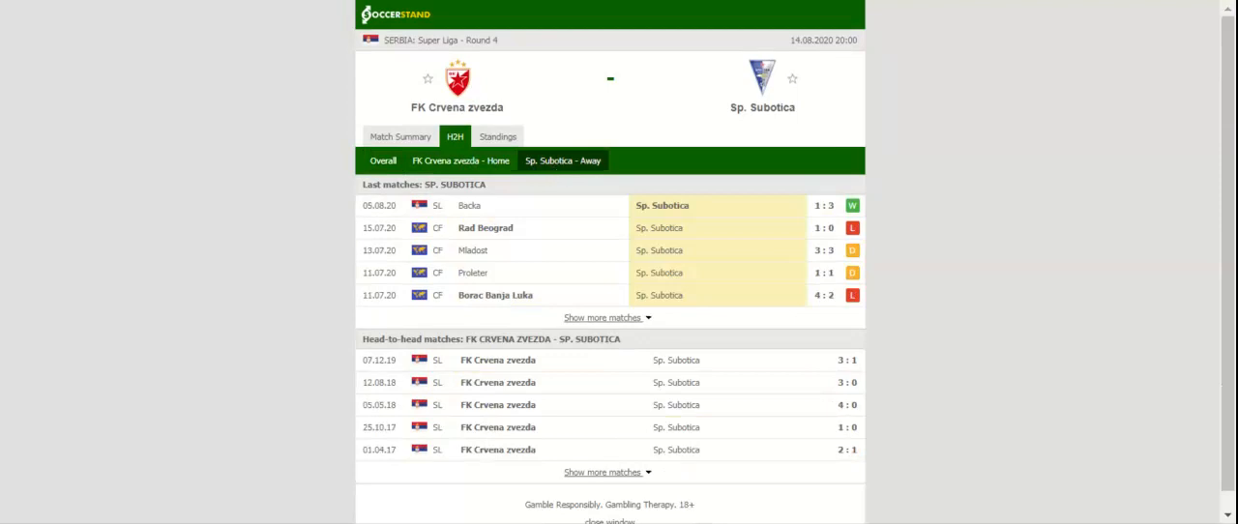